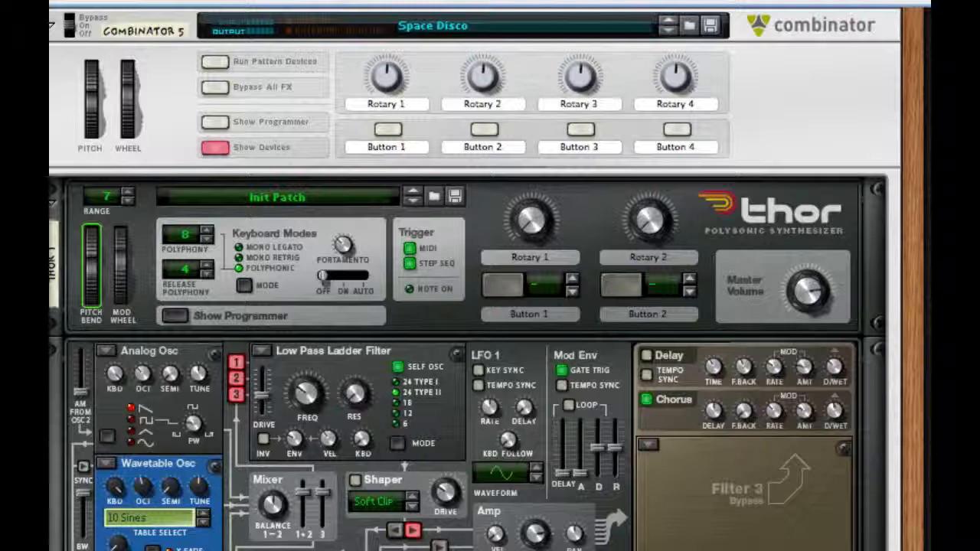
Run Space Disco Combinator 5's pattern devices, solo its track, and scroll past Thor, RV7000 and PEQ-2.
{"action": "left_click", "coordinate": [214, 61]}
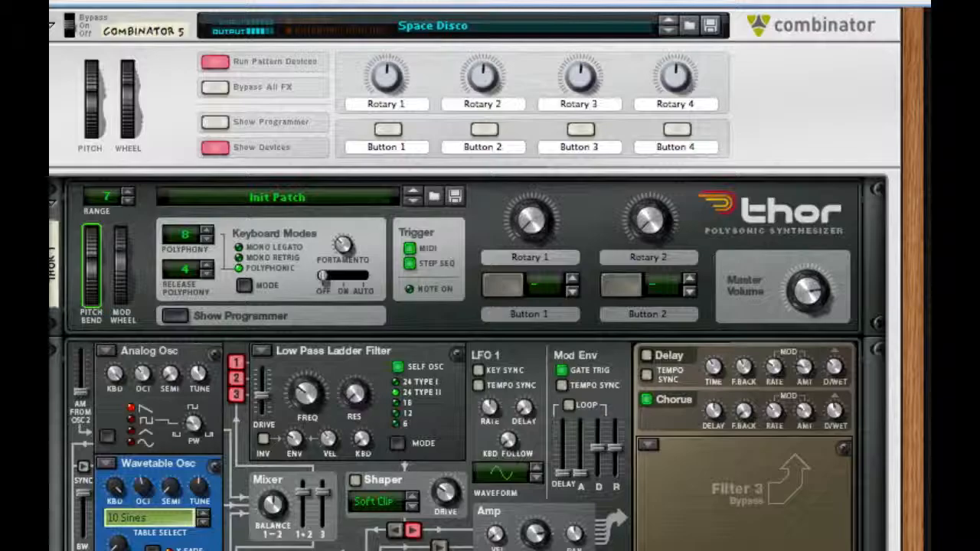
{"action": "scroll", "scroll_direction": "up", "scroll_amount": 3}
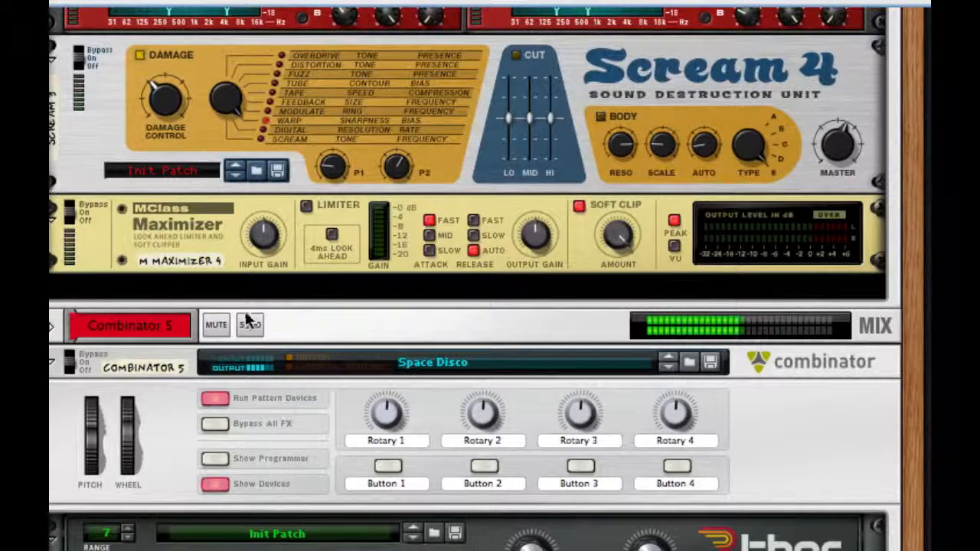
{"action": "mouse_move", "coordinate": [249, 325]}
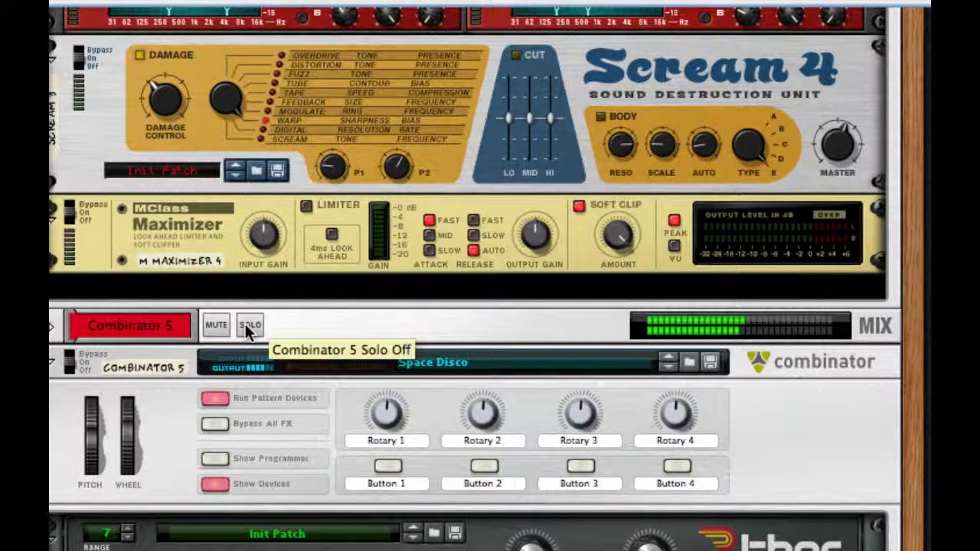
{"action": "left_click", "coordinate": [250, 324]}
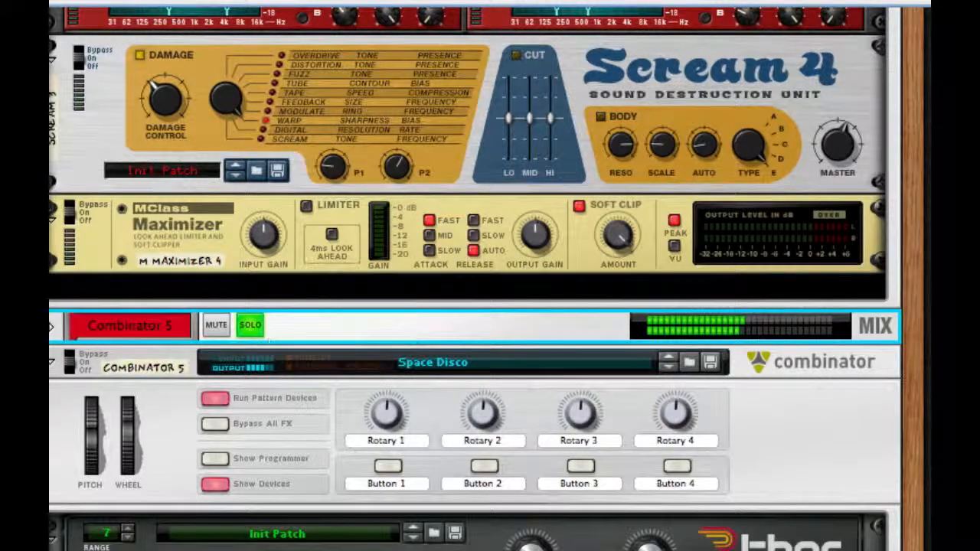
{"action": "scroll", "scroll_direction": "down", "scroll_amount": 3}
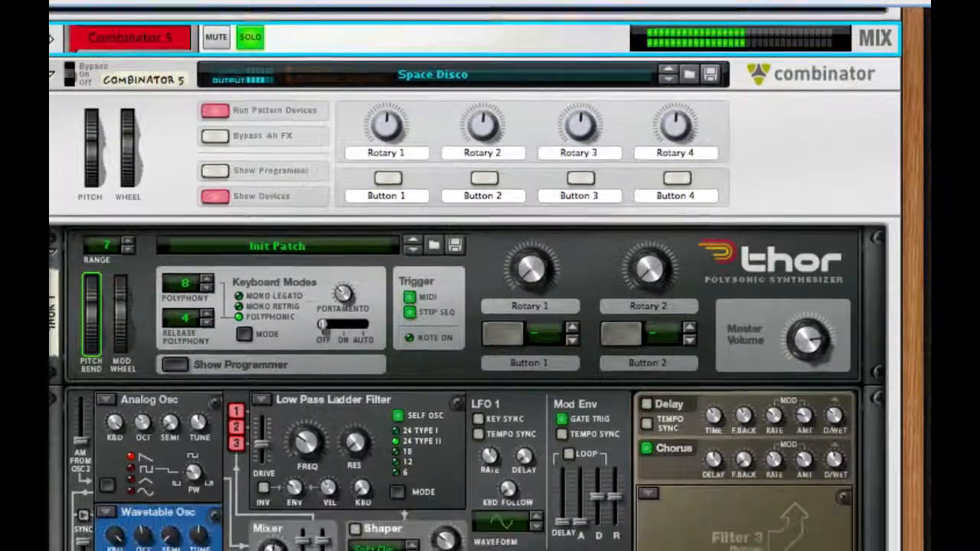
{"action": "scroll", "scroll_direction": "down", "scroll_amount": 3}
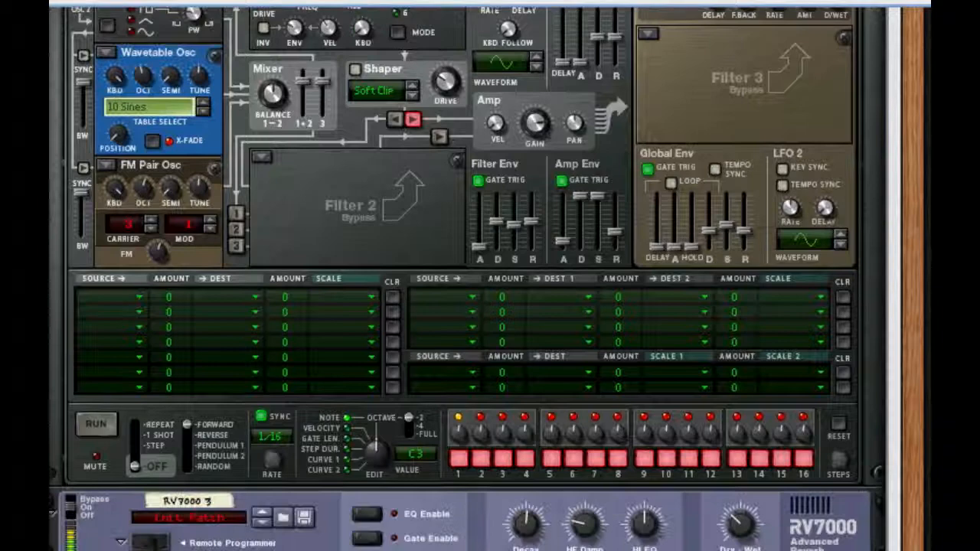
{"action": "scroll", "scroll_direction": "down", "scroll_amount": 3}
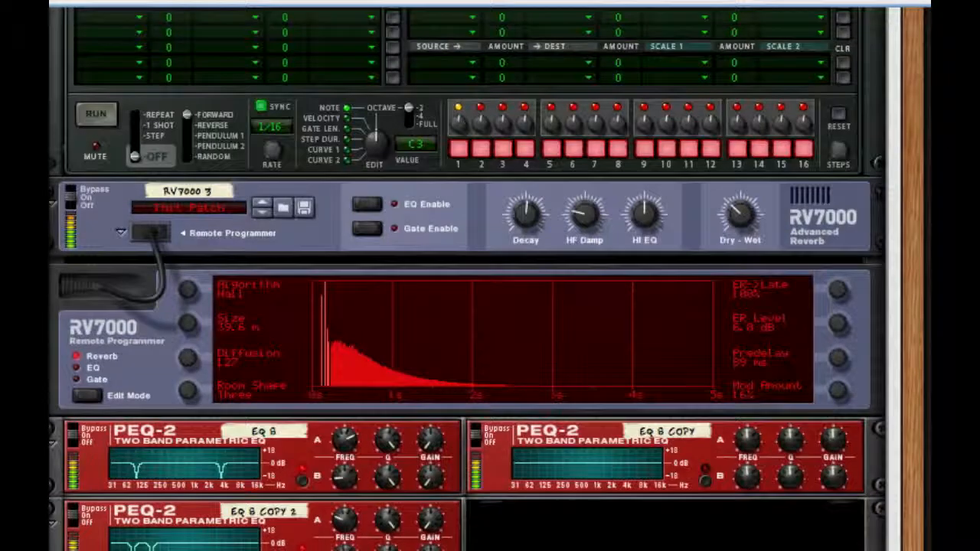
{"action": "scroll", "scroll_direction": "down", "scroll_amount": 3}
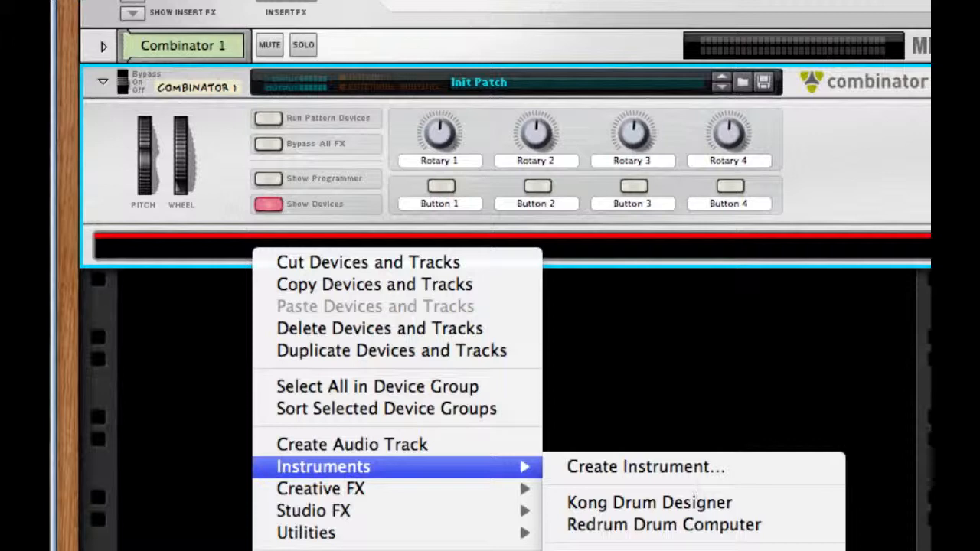
Add a Thor Polysonic Synthesizer with its Init Patch inside the new Combinator 1.
{"action": "left_click", "coordinate": [644, 467]}
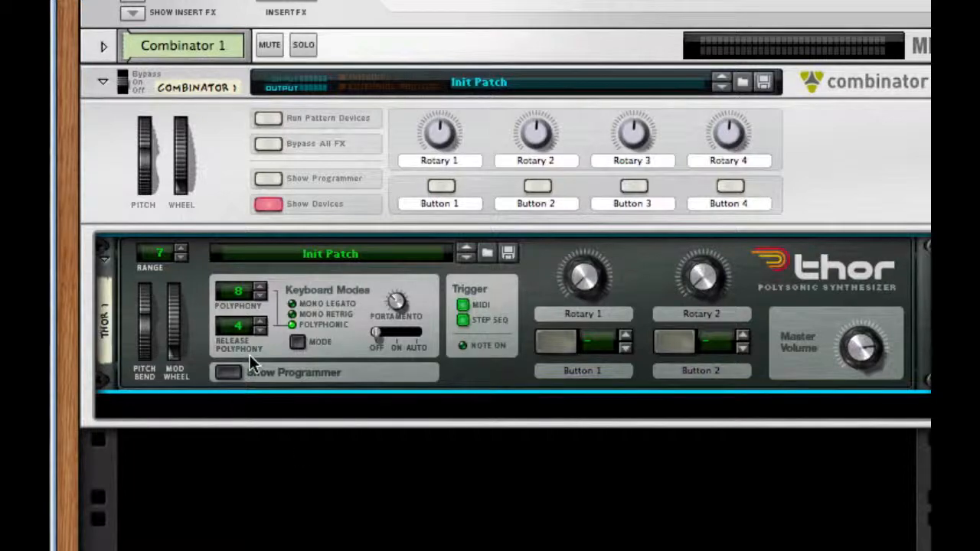
Show Thor's programmer and make Osc 2 a Wavetable oscillator (10 Sines).
{"action": "left_click", "coordinate": [226, 372]}
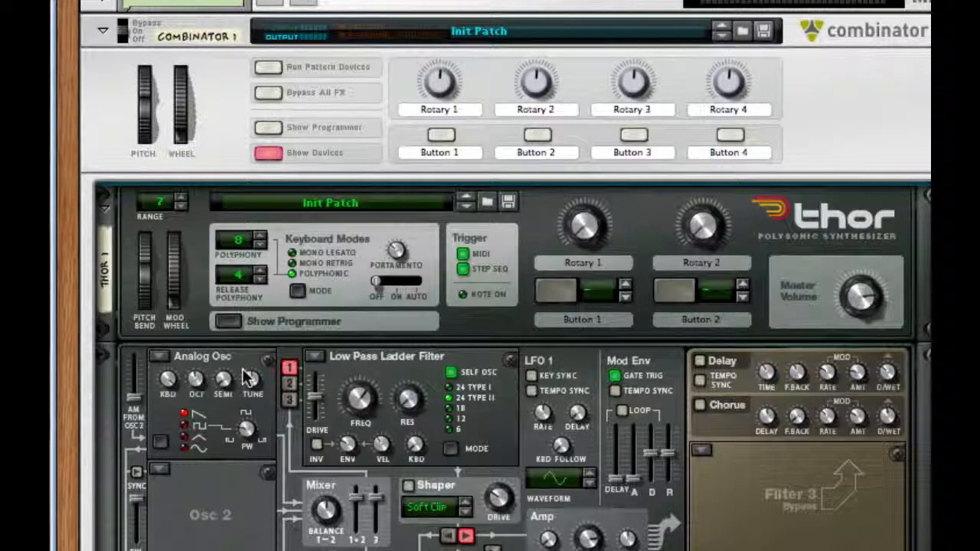
{"action": "mouse_move", "coordinate": [253, 381]}
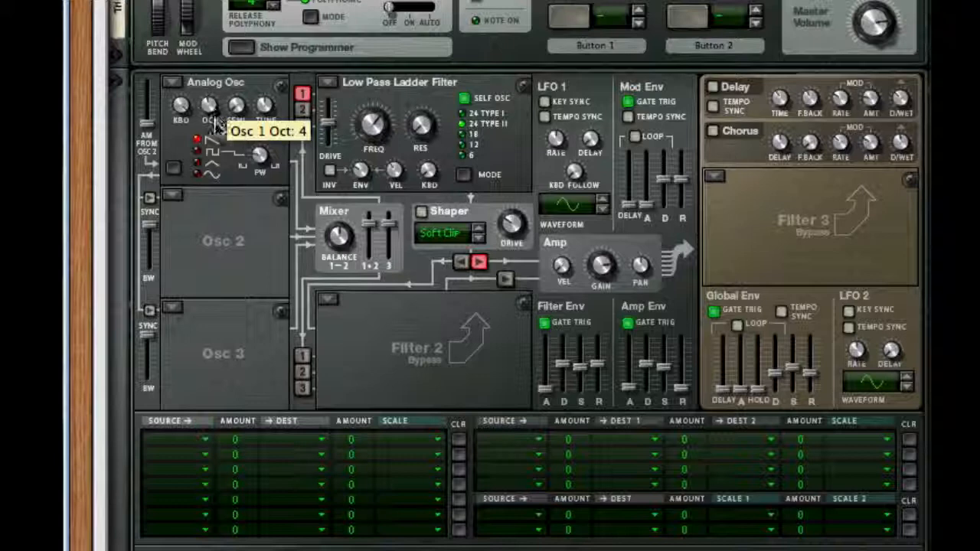
{"action": "mouse_move", "coordinate": [173, 203]}
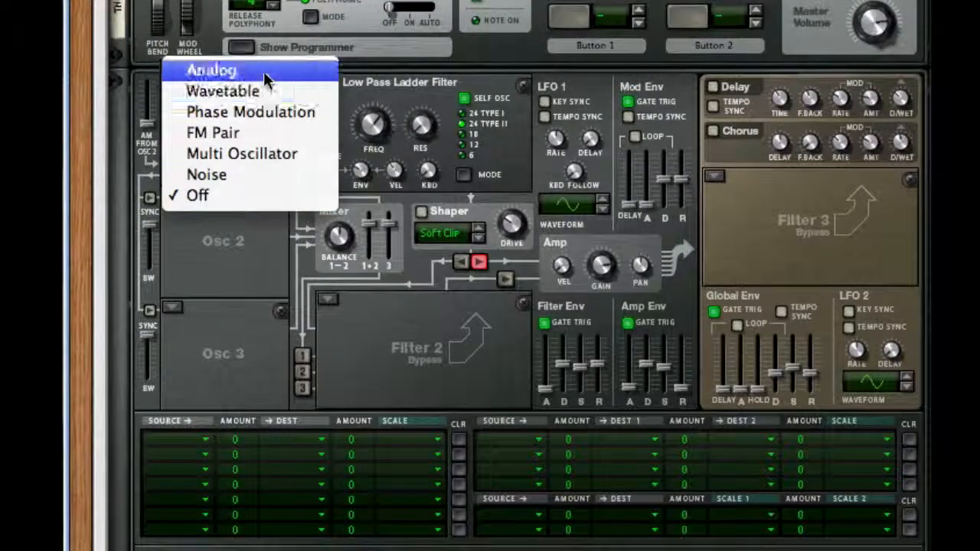
{"action": "left_click", "coordinate": [222, 91]}
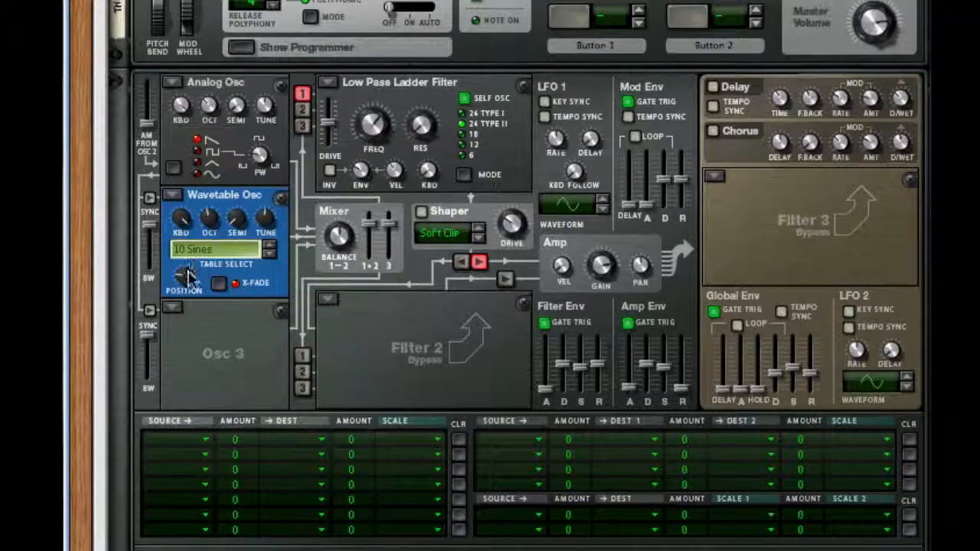
{"action": "mouse_move", "coordinate": [203, 205]}
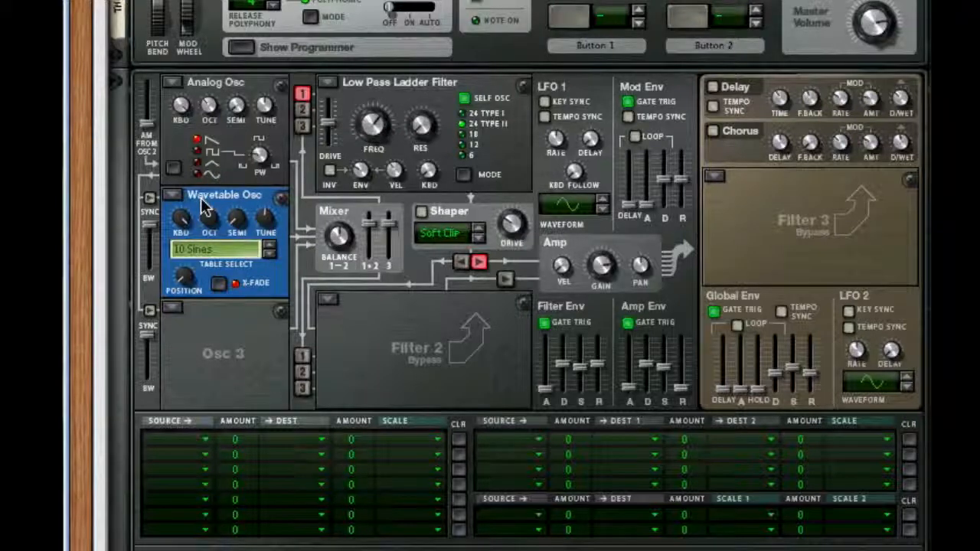
{"action": "mouse_move", "coordinate": [215, 222]}
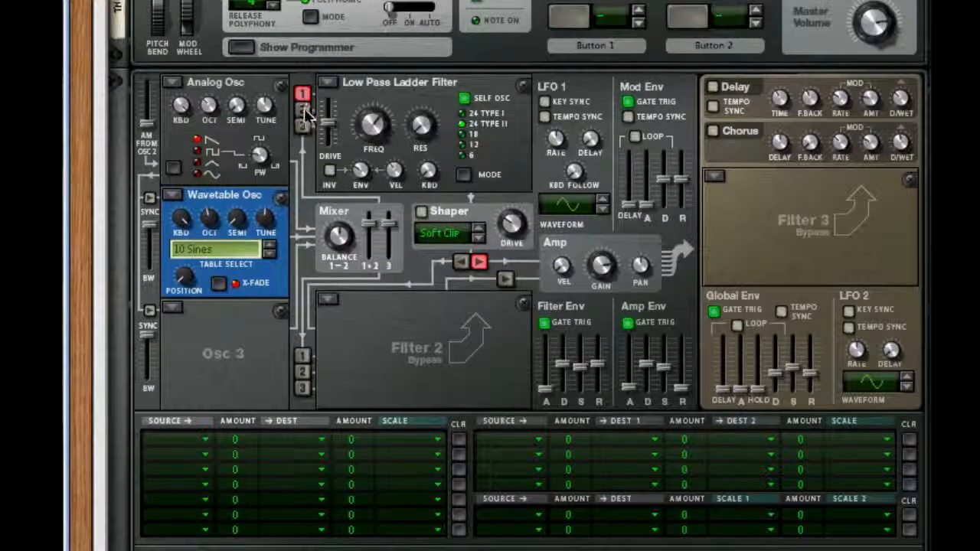
{"action": "mouse_move", "coordinate": [304, 115]}
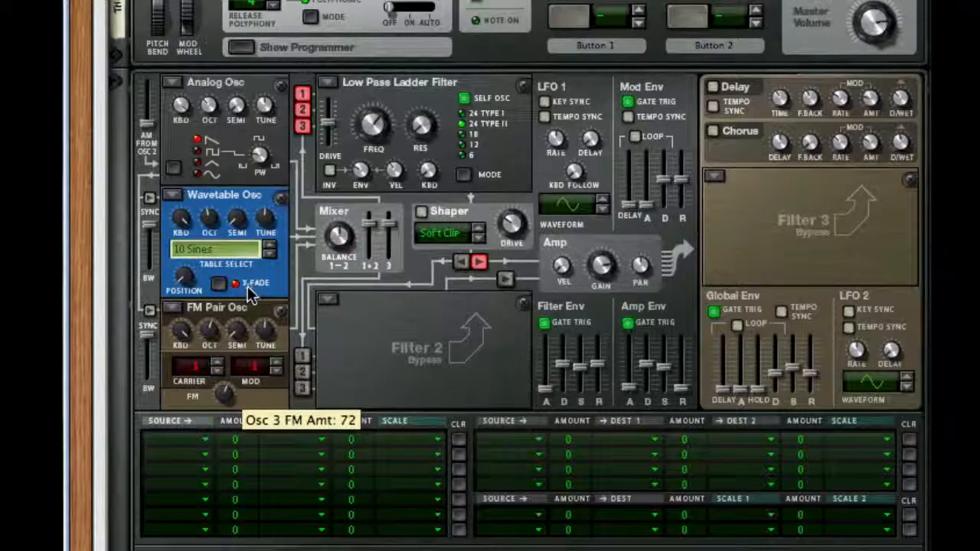
{"action": "mouse_move", "coordinate": [218, 352]}
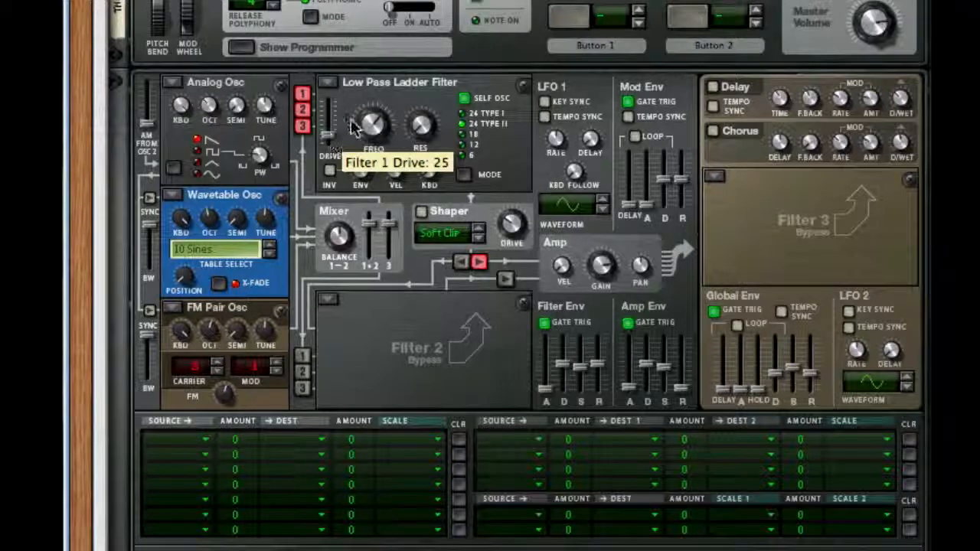
{"action": "mouse_move", "coordinate": [374, 200]}
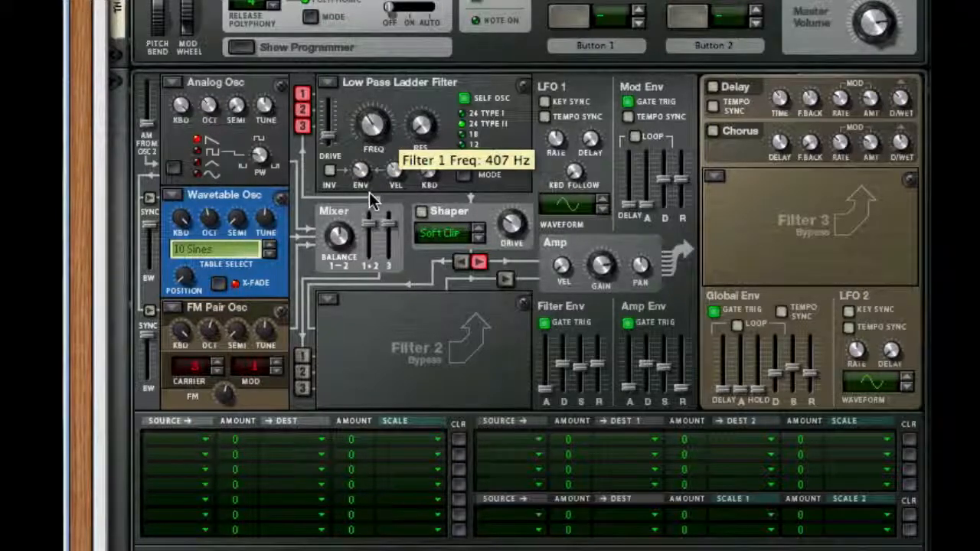
{"action": "mouse_move", "coordinate": [727, 80]}
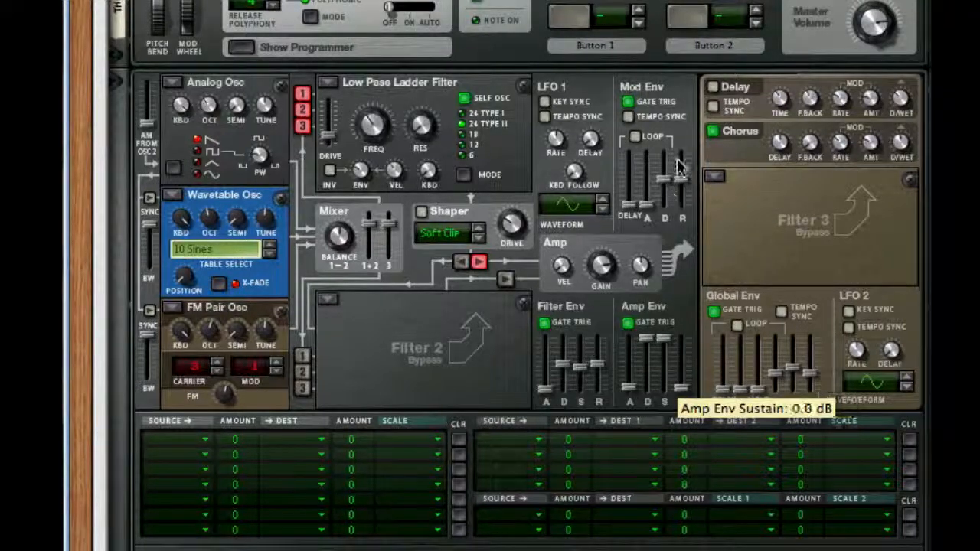
{"action": "mouse_move", "coordinate": [636, 383]}
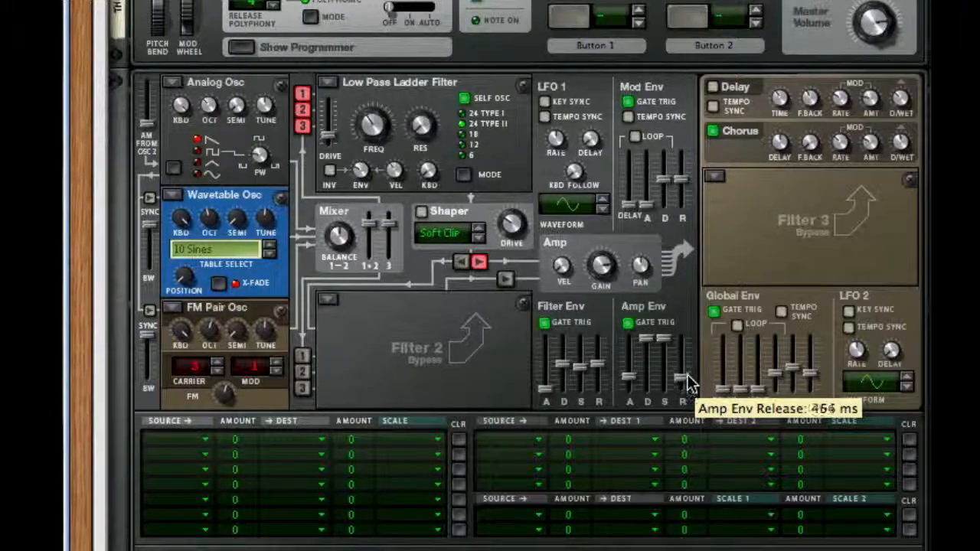
{"action": "mouse_move", "coordinate": [552, 287]}
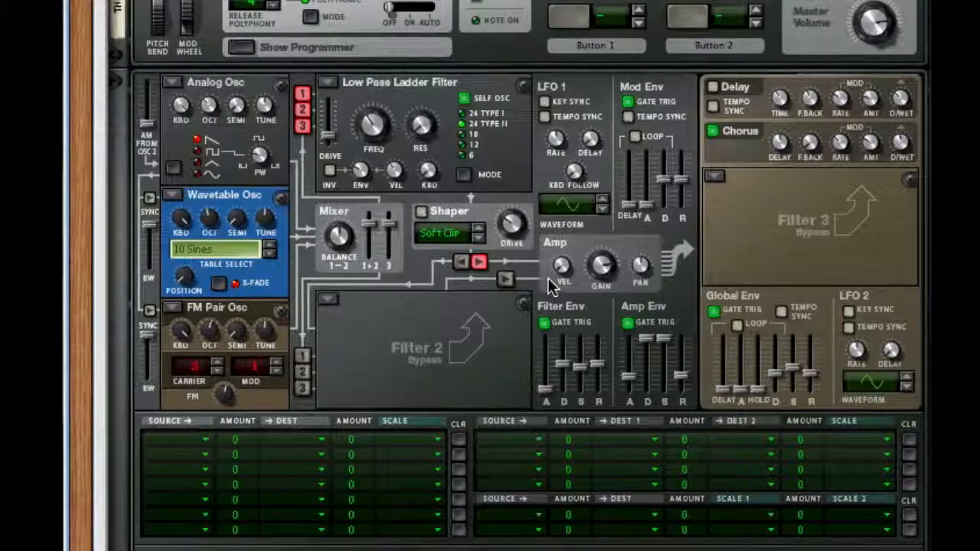
Add an RV7000 Advanced Reverb below Thor in Combinator 1 from the rack's context menu.
{"action": "right_click", "coordinate": [754, 249]}
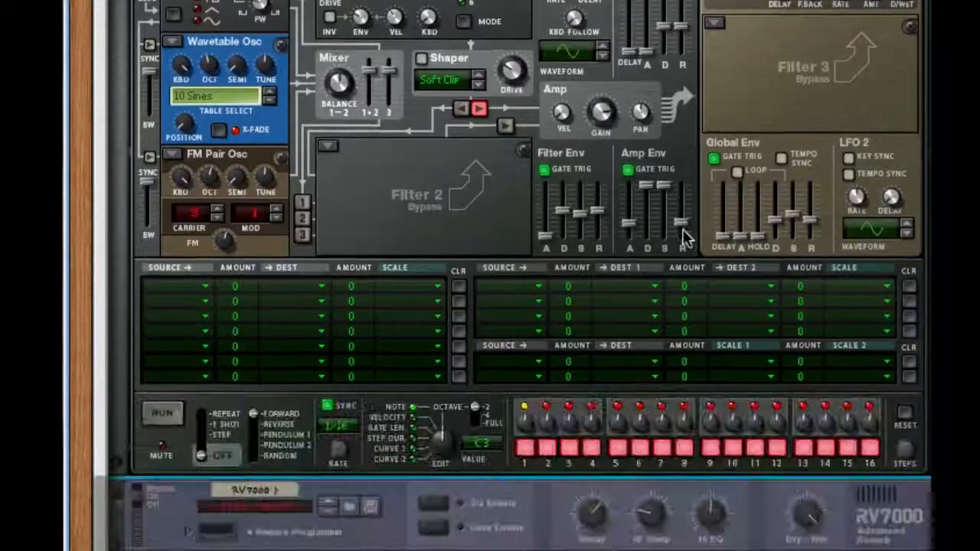
{"action": "scroll", "scroll_direction": "down", "scroll_amount": 3}
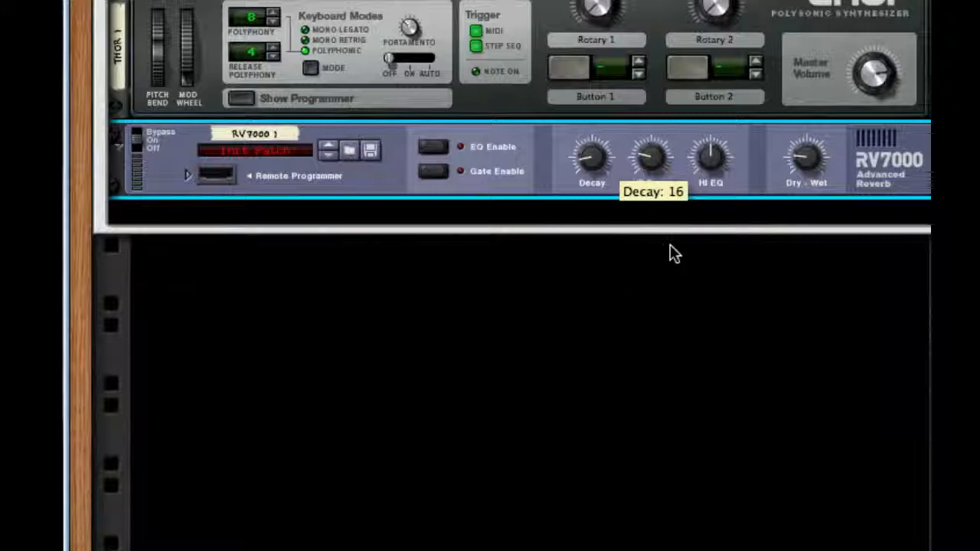
{"action": "mouse_move", "coordinate": [553, 188]}
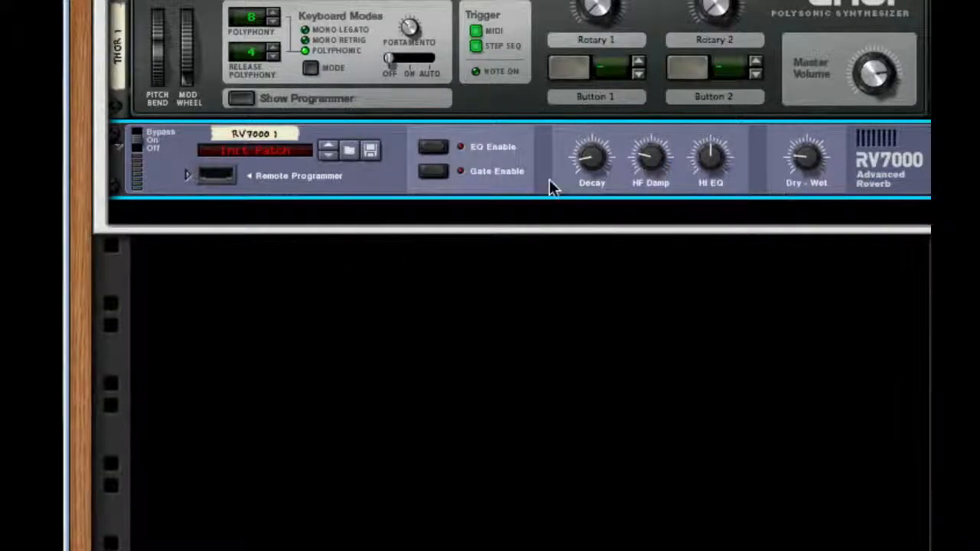
{"action": "mouse_move", "coordinate": [459, 153]}
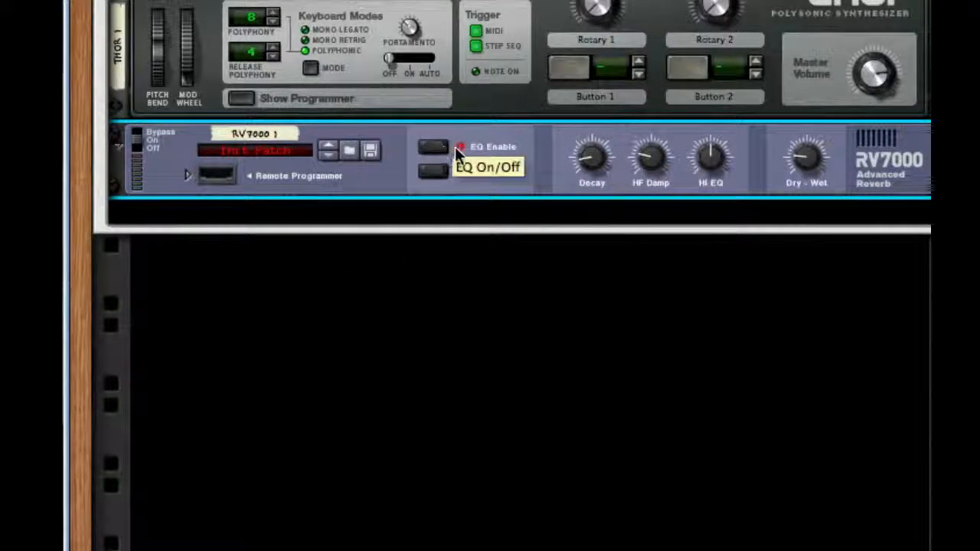
Enable the RV7000's EQ, set room shape Four and size 39.6 m, and show EQ settings.
{"action": "left_click", "coordinate": [187, 176]}
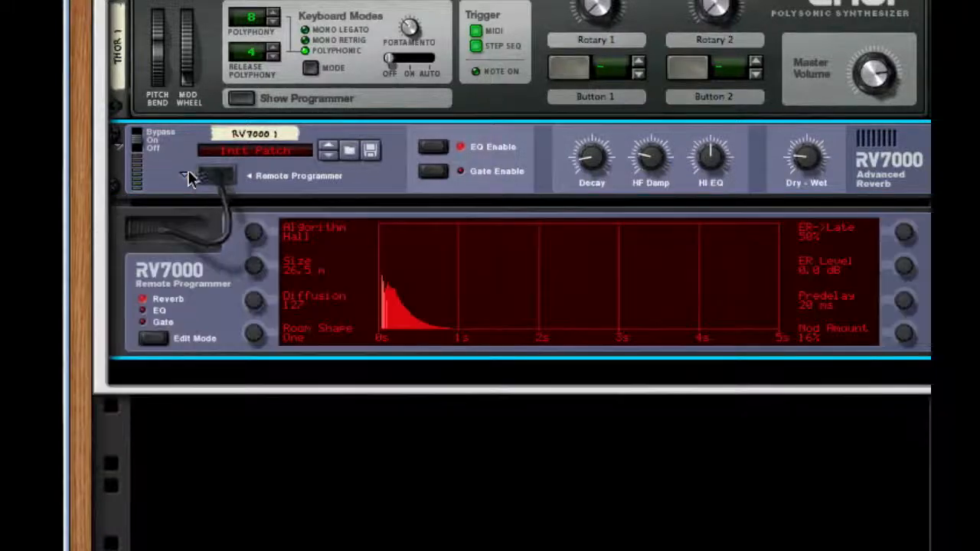
{"action": "mouse_move", "coordinate": [268, 276]}
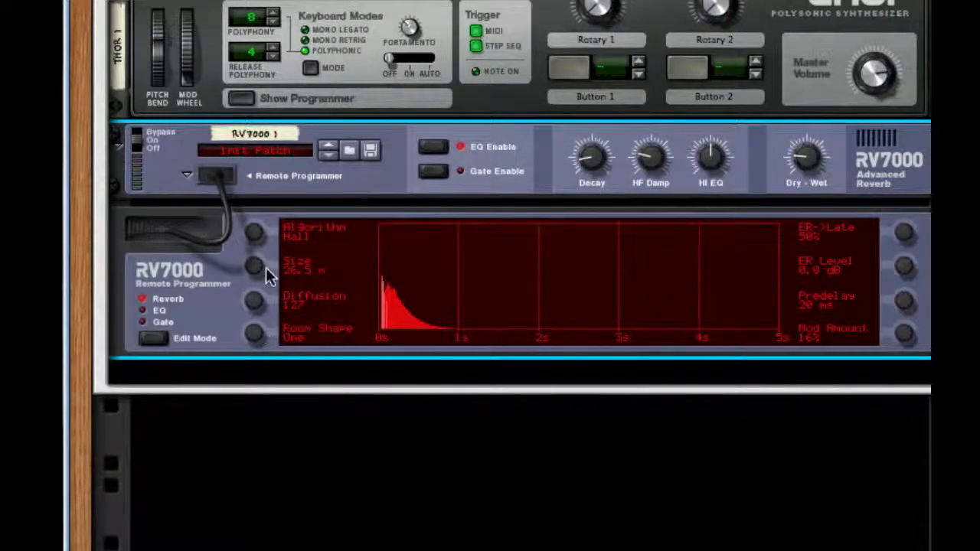
{"action": "left_click", "coordinate": [253, 333]}
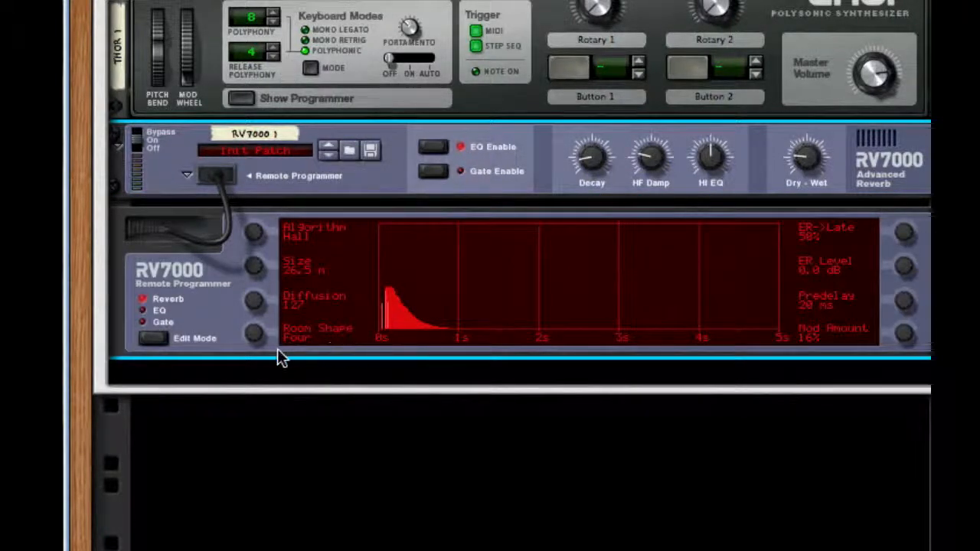
{"action": "mouse_move", "coordinate": [899, 23]}
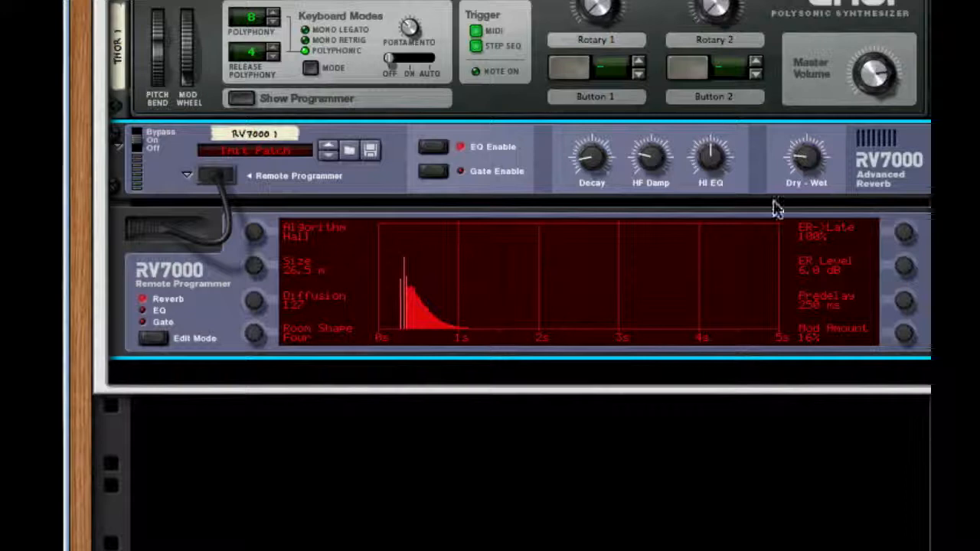
{"action": "mouse_move", "coordinate": [242, 303]}
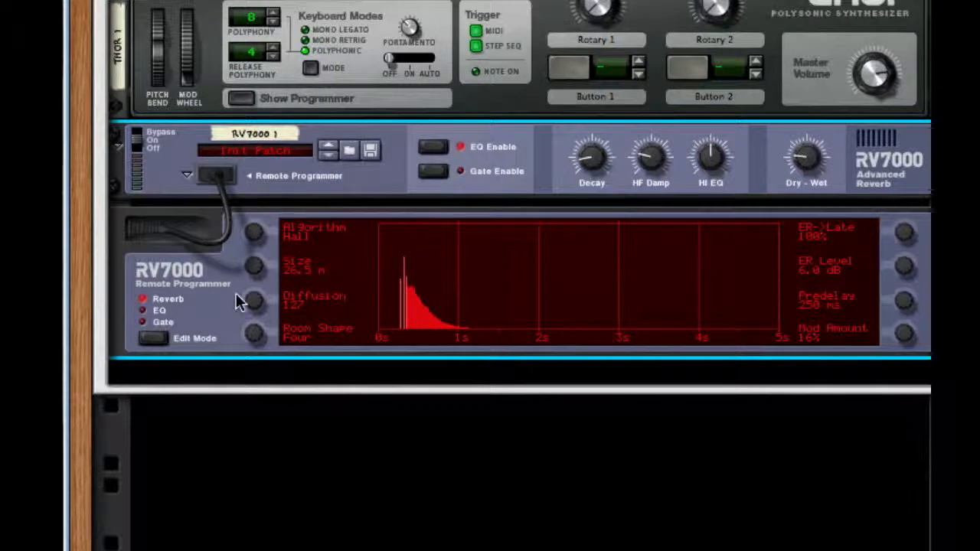
{"action": "left_click", "coordinate": [254, 264]}
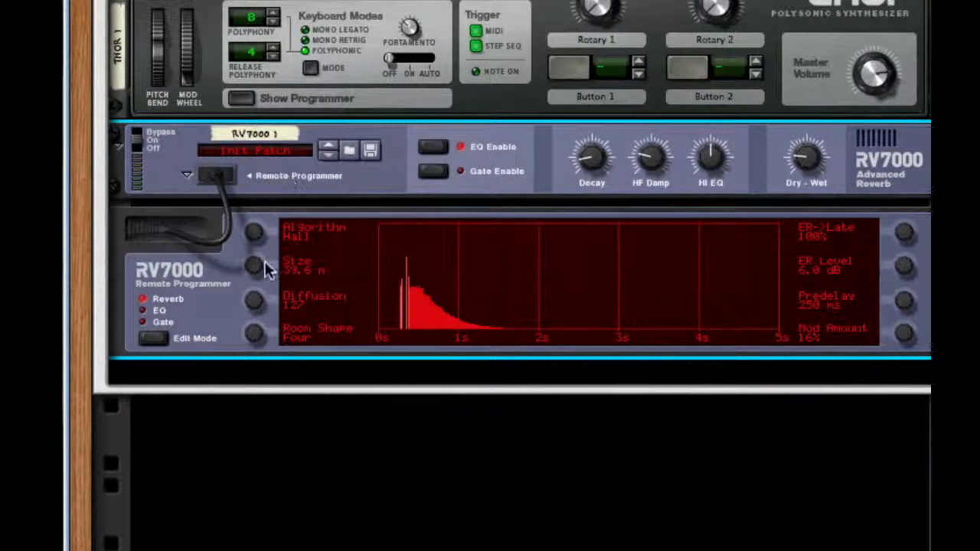
{"action": "mouse_move", "coordinate": [788, 274]}
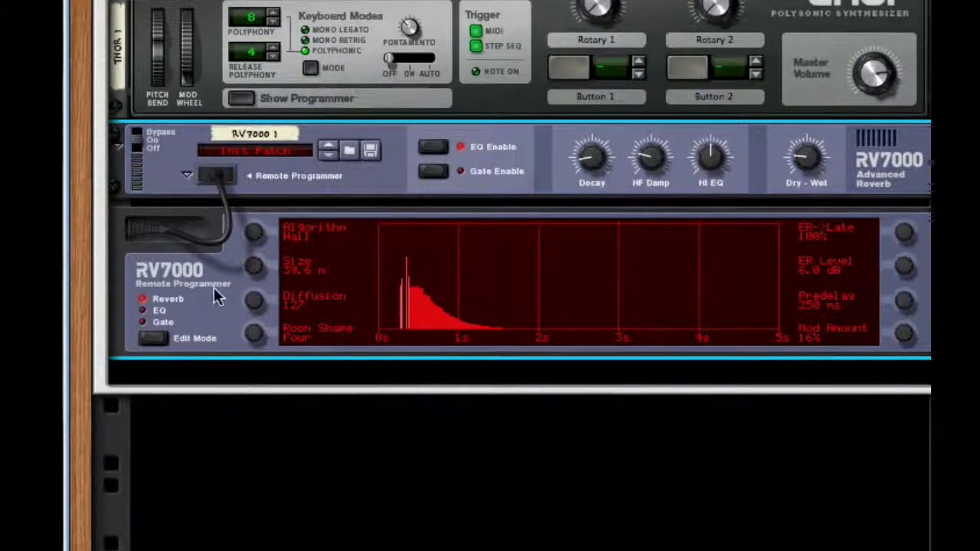
{"action": "left_click", "coordinate": [160, 310]}
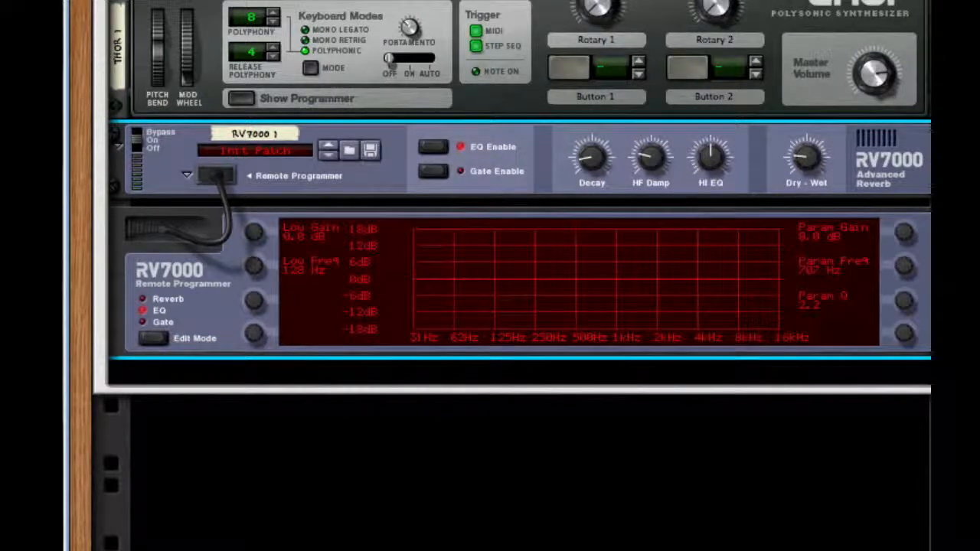
{"action": "mouse_move", "coordinate": [479, 211]}
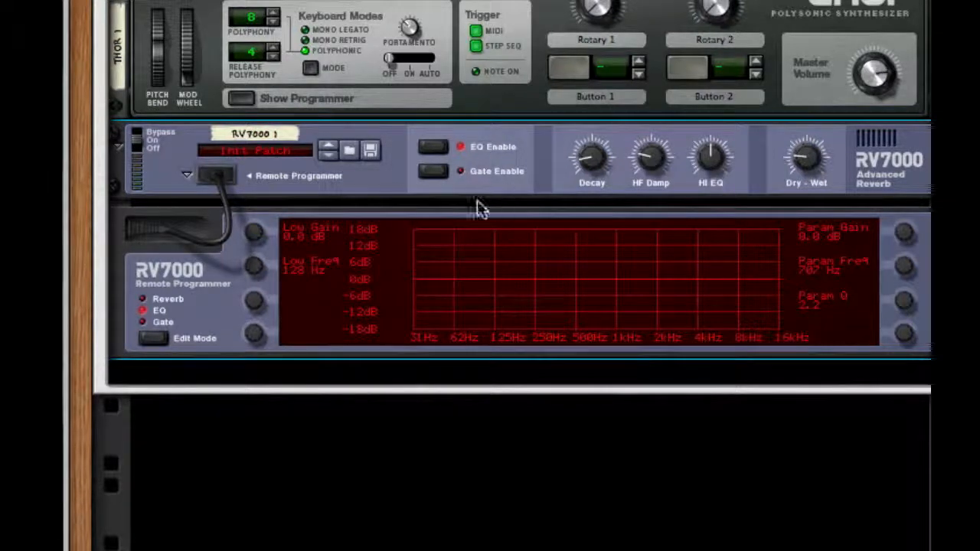
{"action": "mouse_move", "coordinate": [274, 253]}
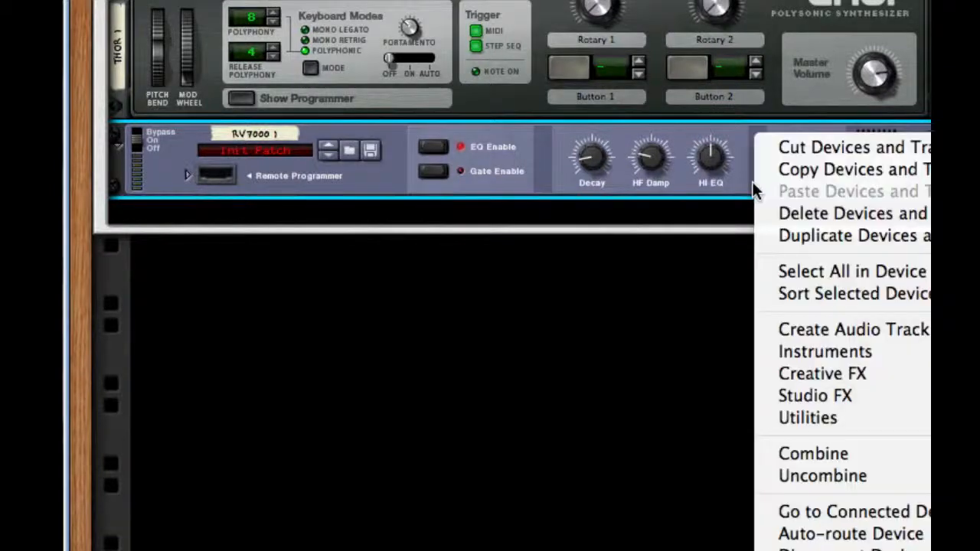
{"action": "mouse_move", "coordinate": [815, 395]}
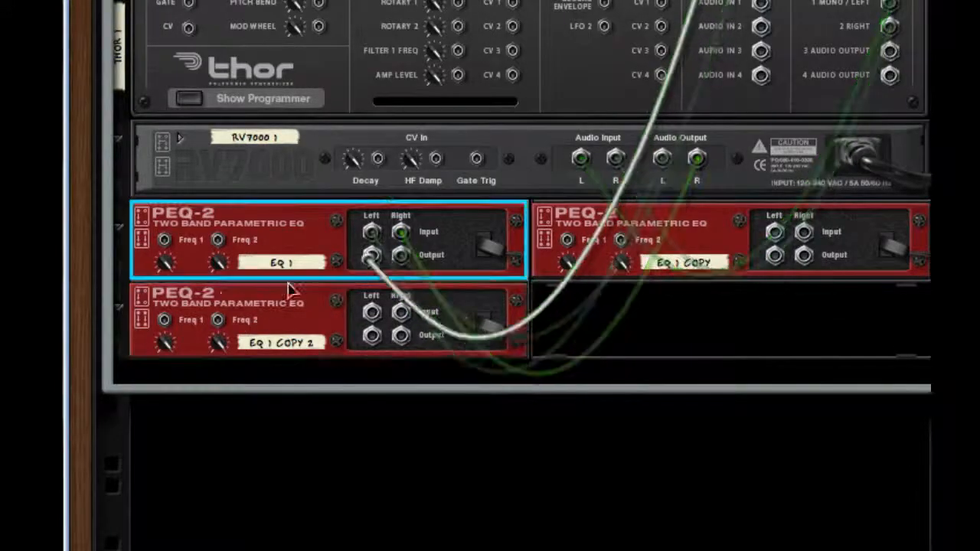
Patch the PEQ-2 equalizer outputs (EQ 1, EQ 1 COPY, EQ 1 COPY 2) into the chain.
{"action": "left_click_drag", "start_coordinate": [370, 255], "coordinate": [773, 233]}
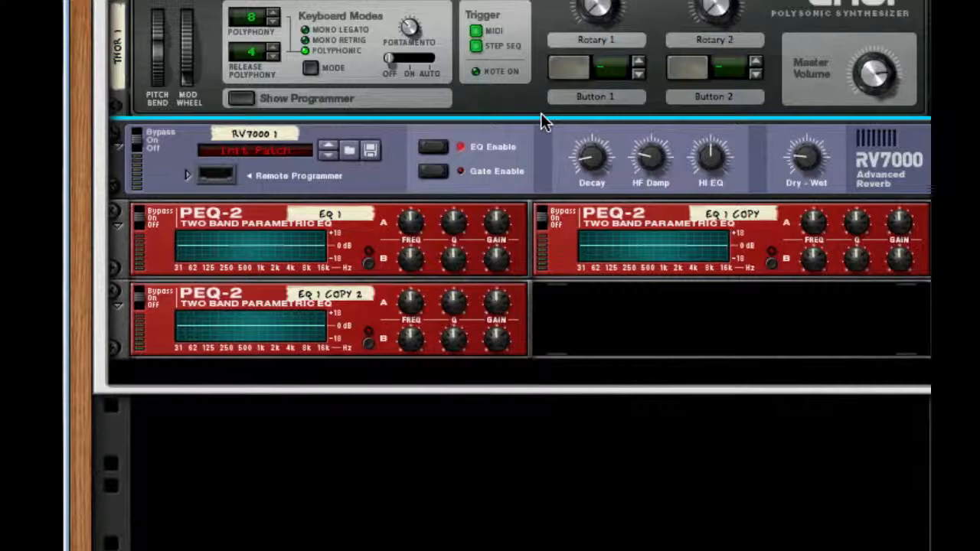
{"action": "mouse_move", "coordinate": [850, 111]}
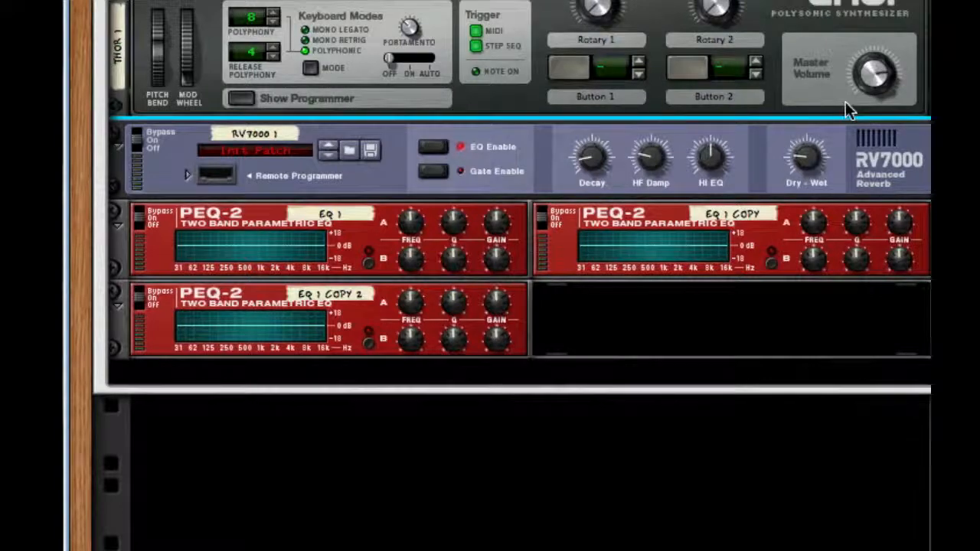
{"action": "mouse_move", "coordinate": [354, 368]}
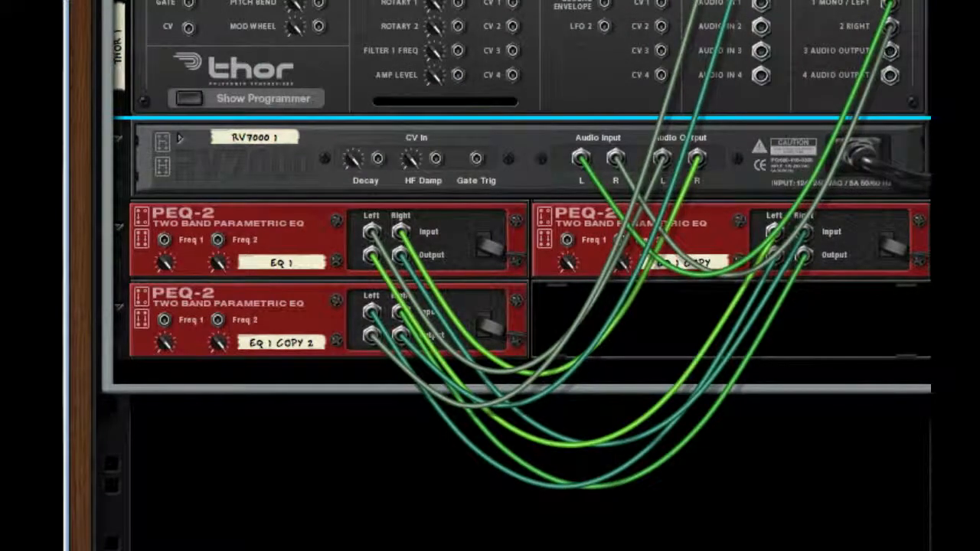
{"action": "scroll", "scroll_direction": "up", "scroll_amount": 3}
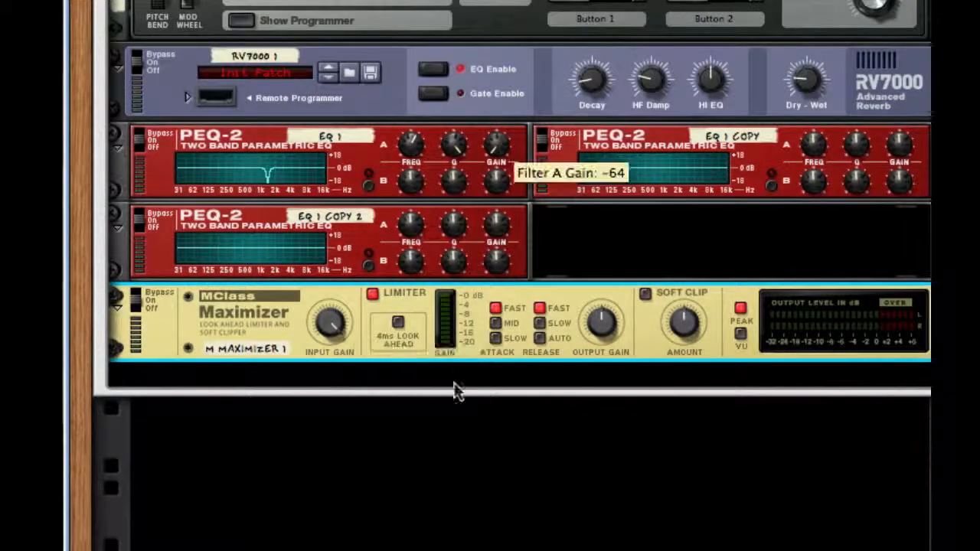
{"action": "mouse_move", "coordinate": [621, 321]}
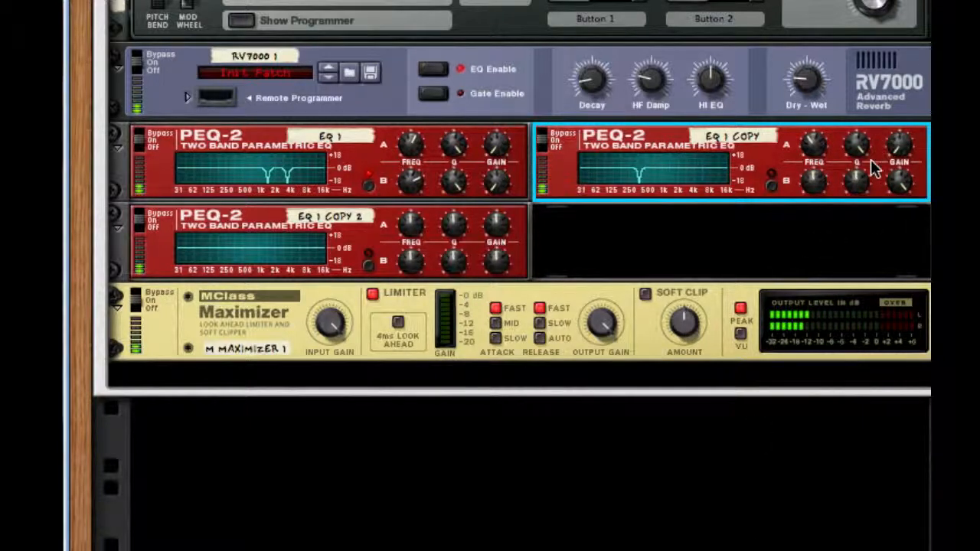
{"action": "mouse_move", "coordinate": [769, 196]}
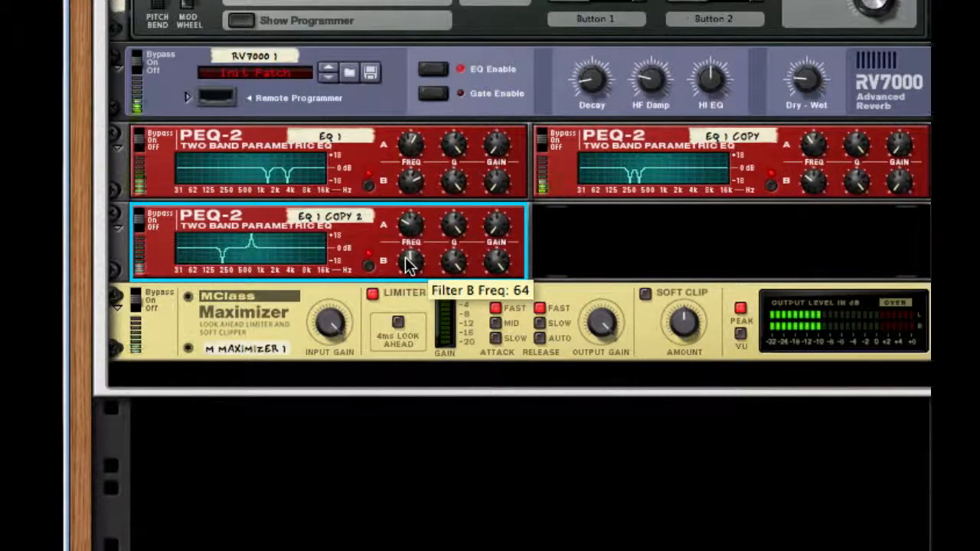
{"action": "mouse_move", "coordinate": [414, 376]}
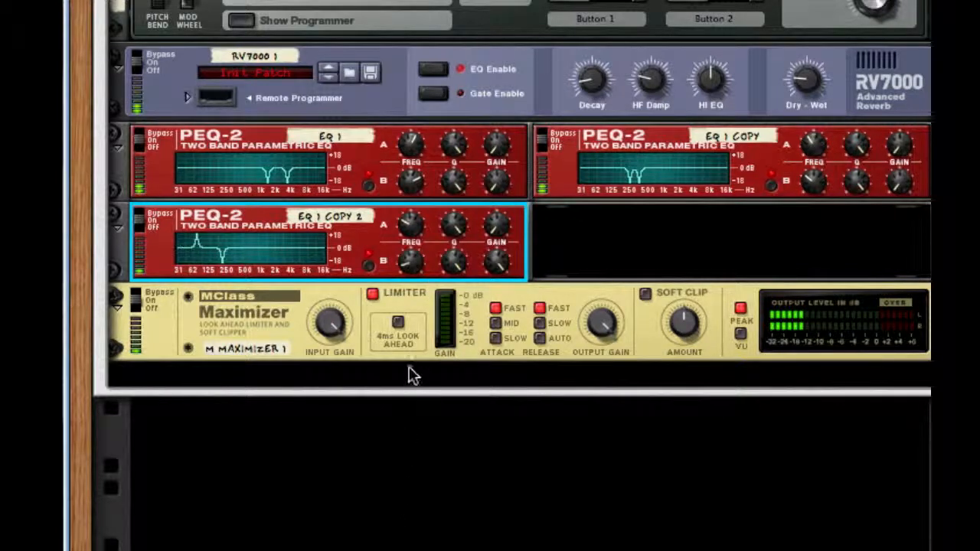
{"action": "mouse_move", "coordinate": [417, 348]}
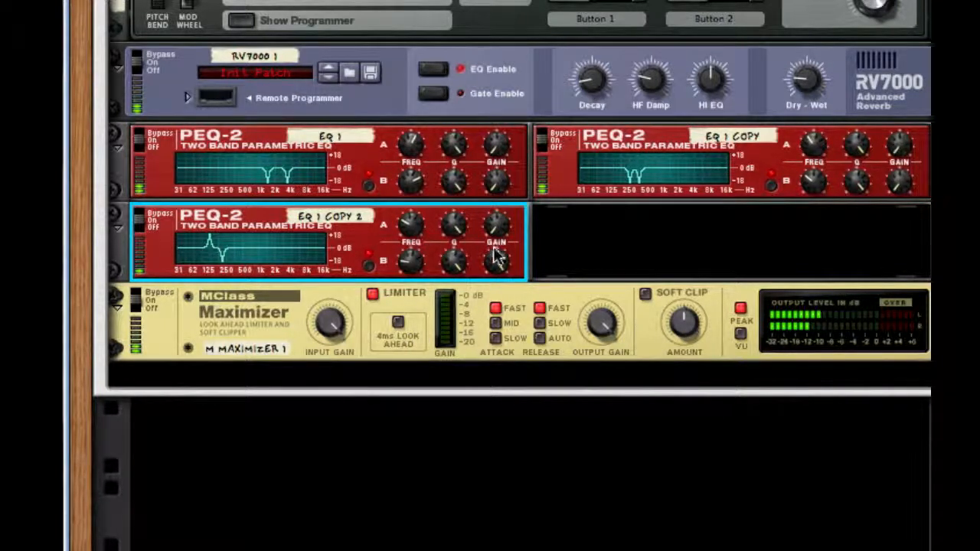
{"action": "mouse_move", "coordinate": [498, 264]}
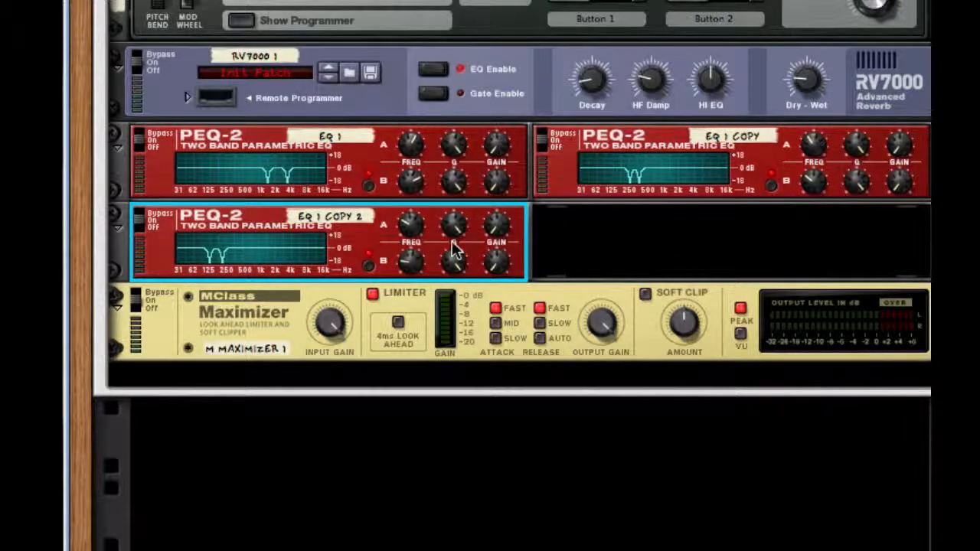
Bring up the rack's device menu below the EQs to add a Pulveriser.
{"action": "right_click", "coordinate": [456, 245]}
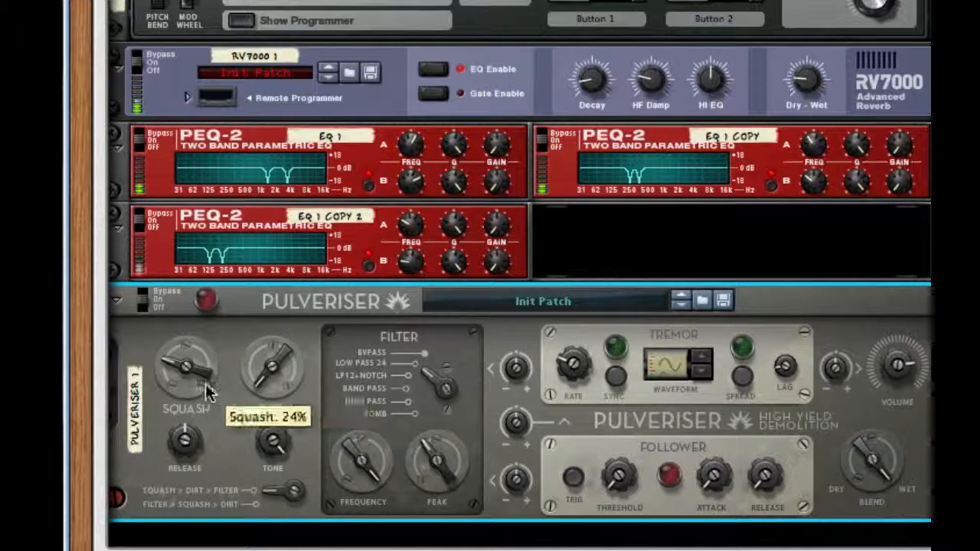
{"action": "mouse_move", "coordinate": [272, 376]}
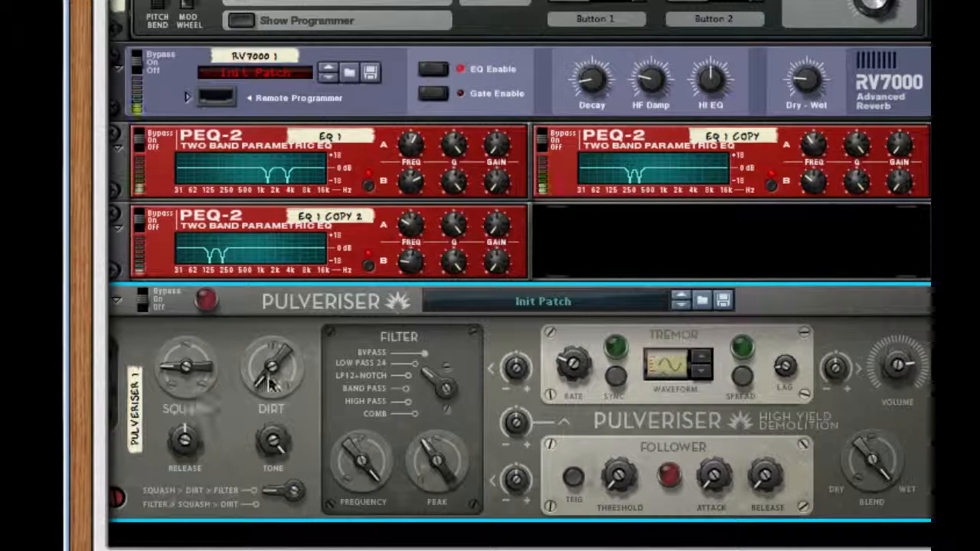
{"action": "mouse_move", "coordinate": [616, 340]}
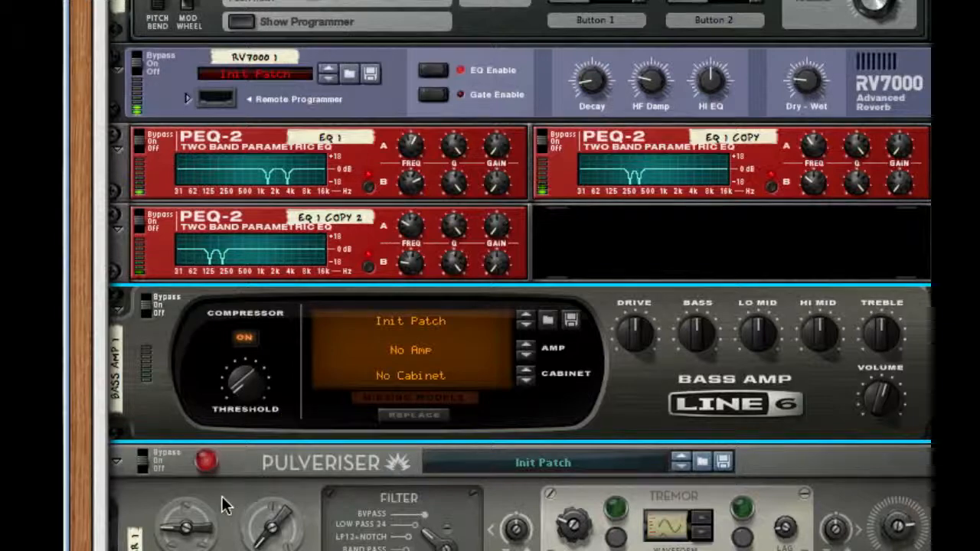
Scroll down to the Pulveriser and bring up the rack's device menu below it.
{"action": "scroll", "scroll_direction": "down", "scroll_amount": 3}
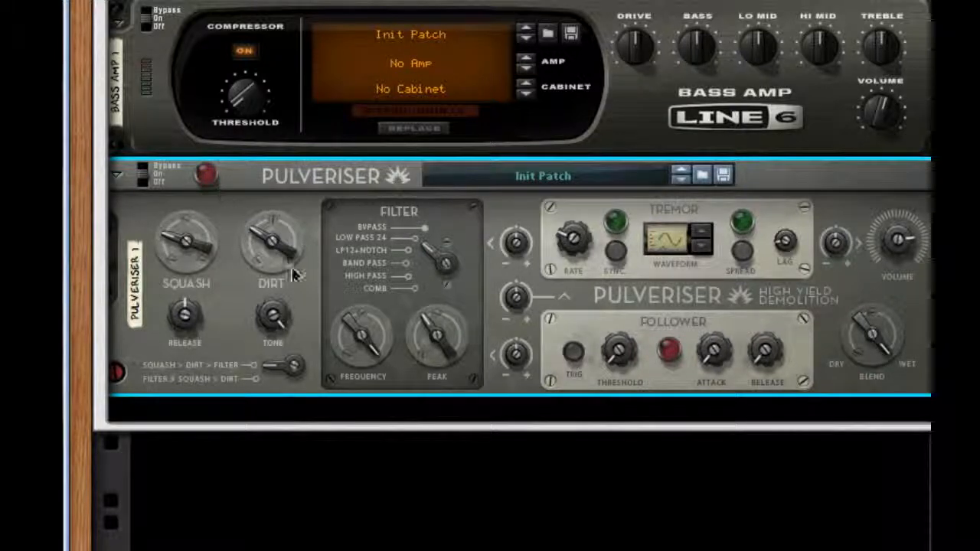
{"action": "mouse_move", "coordinate": [536, 276]}
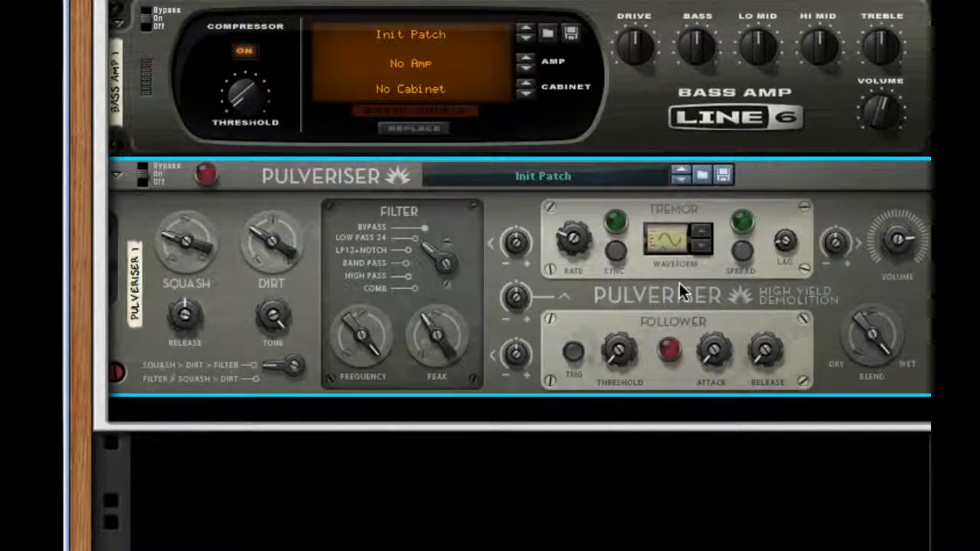
{"action": "right_click", "coordinate": [682, 291]}
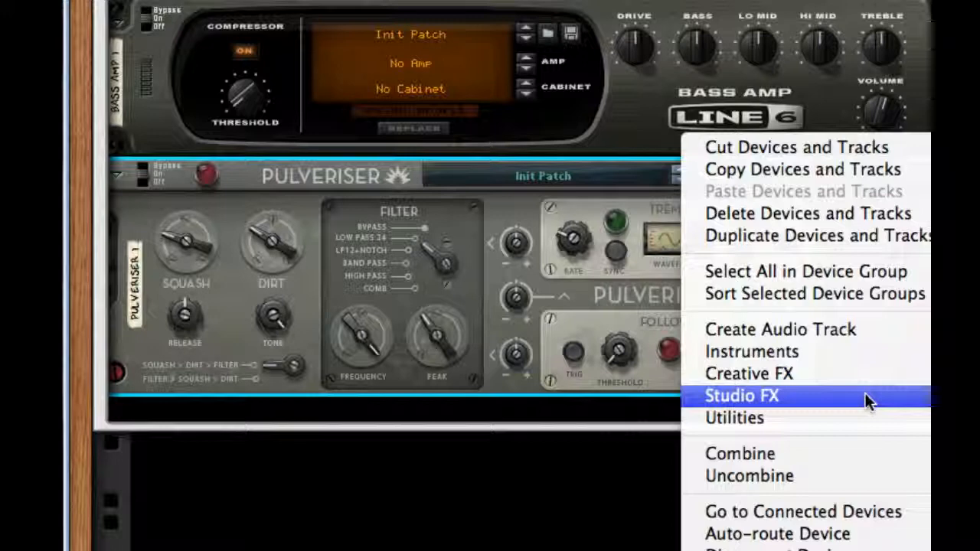
Add a Saturation Knob from Studio FX below the Pulveriser.
{"action": "left_click", "coordinate": [741, 396]}
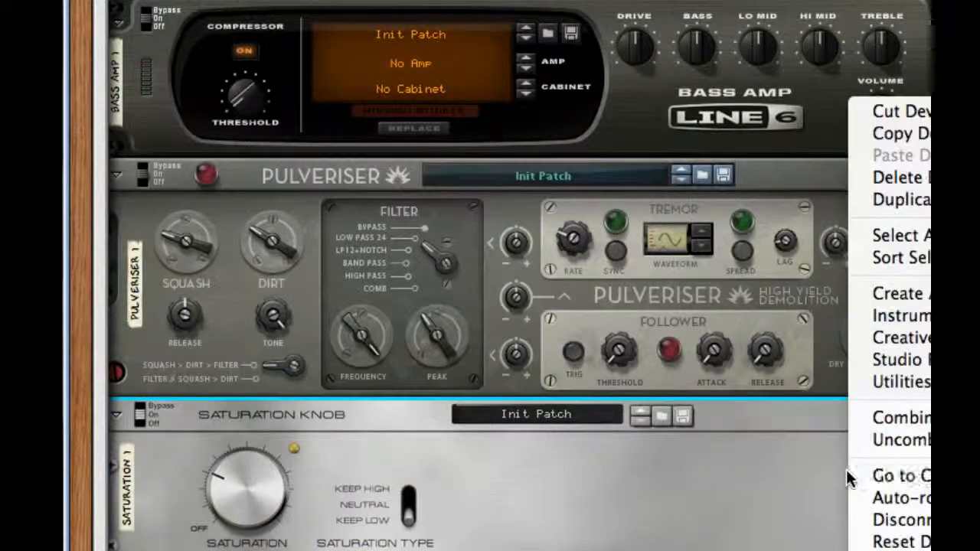
{"action": "mouse_move", "coordinate": [900, 359]}
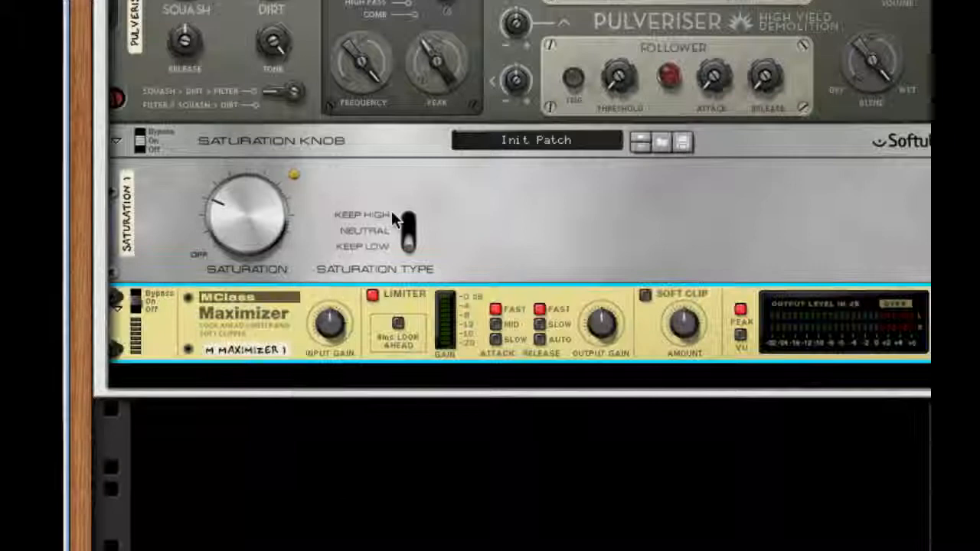
{"action": "mouse_move", "coordinate": [540, 341]}
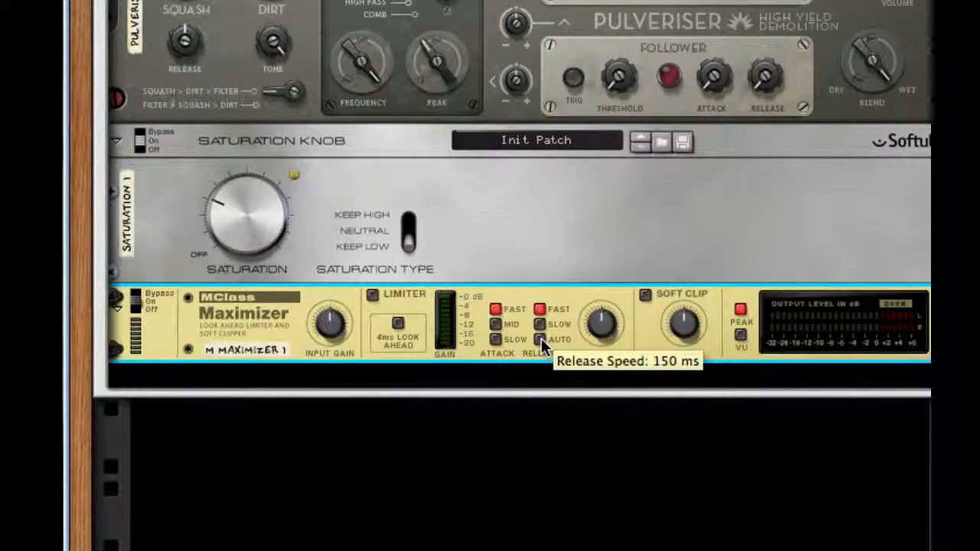
{"action": "mouse_move", "coordinate": [674, 337]}
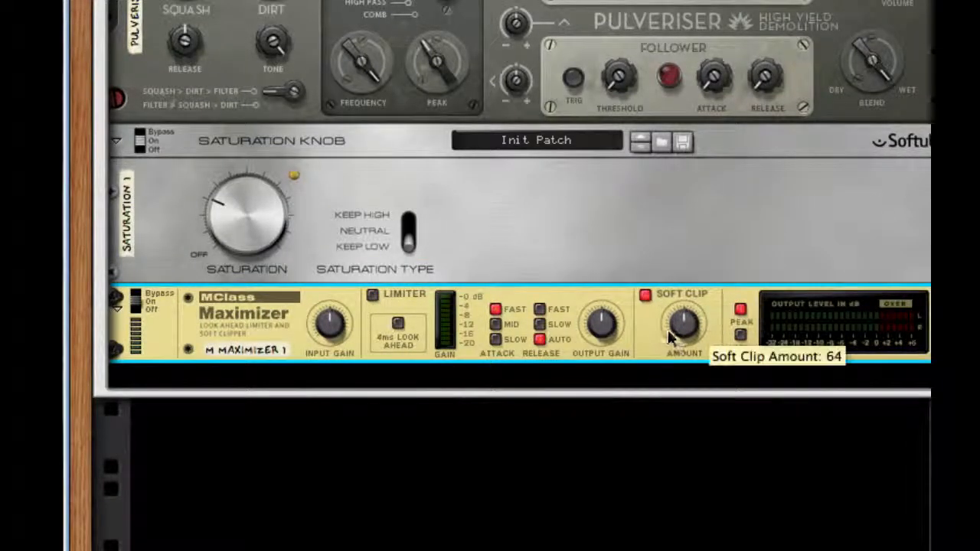
{"action": "mouse_move", "coordinate": [695, 247]}
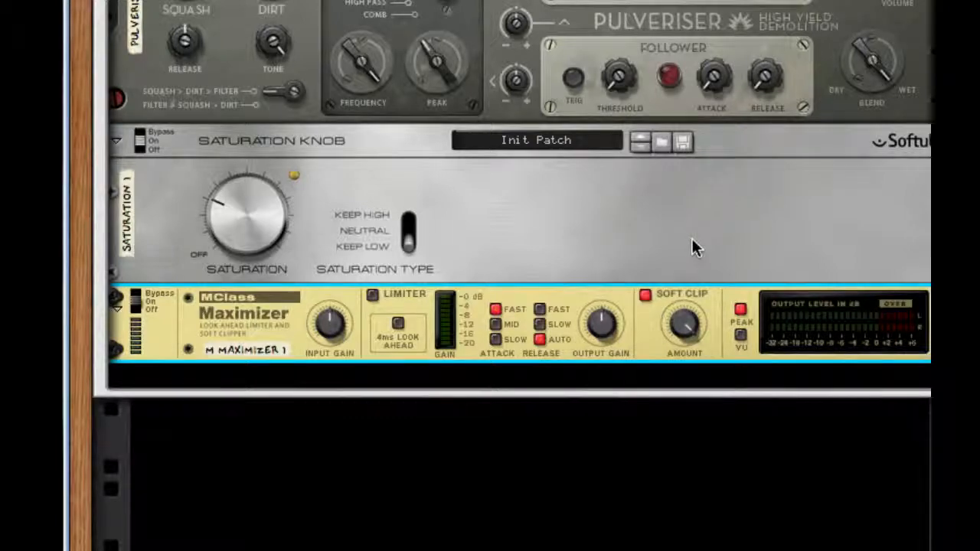
Scroll up from the MClass Maximizer set to limiter off, release Auto, soft clip amount 64.
{"action": "scroll", "scroll_direction": "up", "scroll_amount": 3}
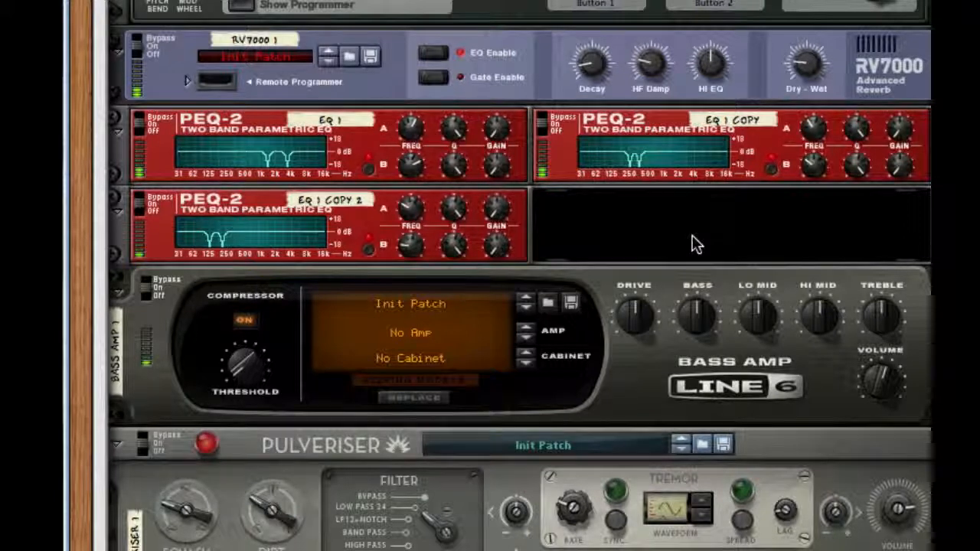
{"action": "mouse_move", "coordinate": [754, 218]}
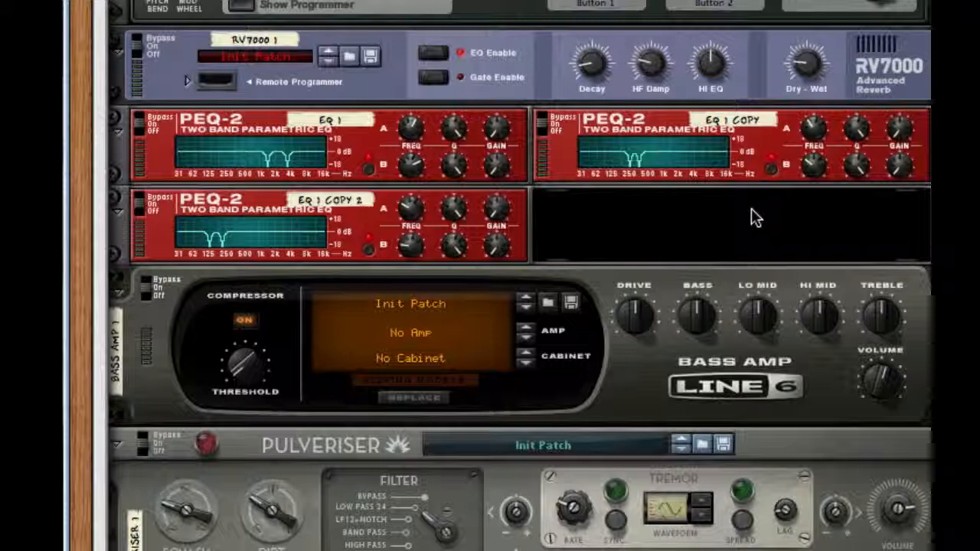
{"action": "mouse_move", "coordinate": [798, 214]}
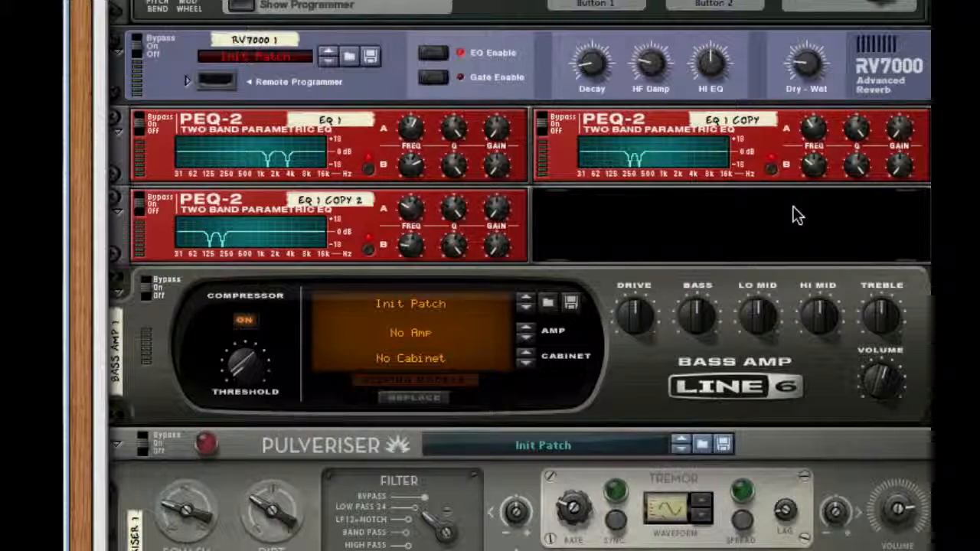